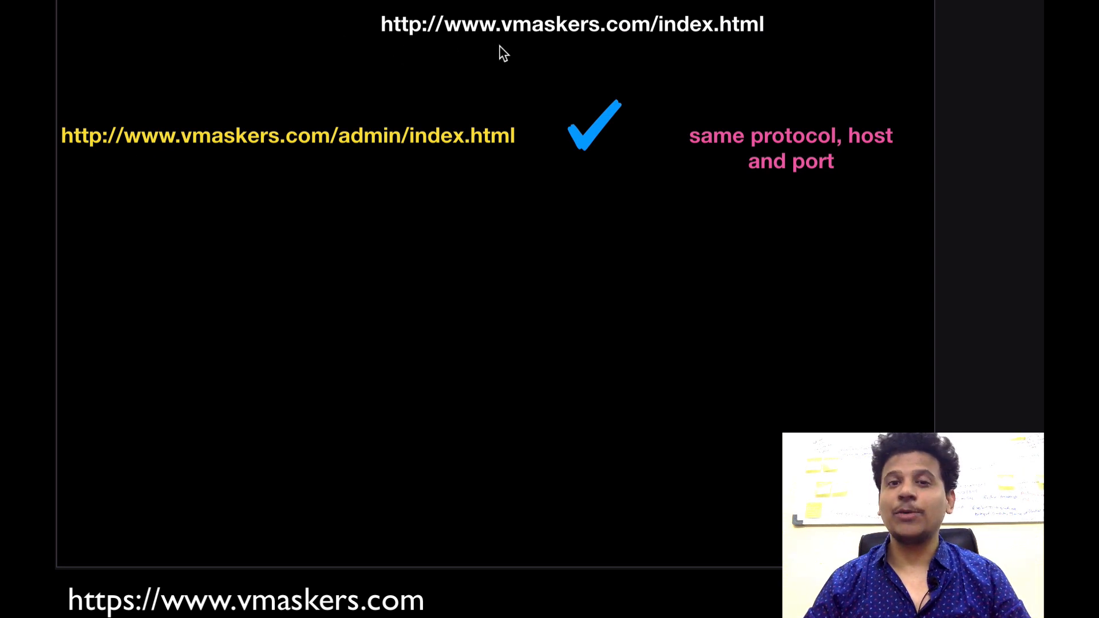
{"action": "mouse_move", "coordinate": [706, 37]}
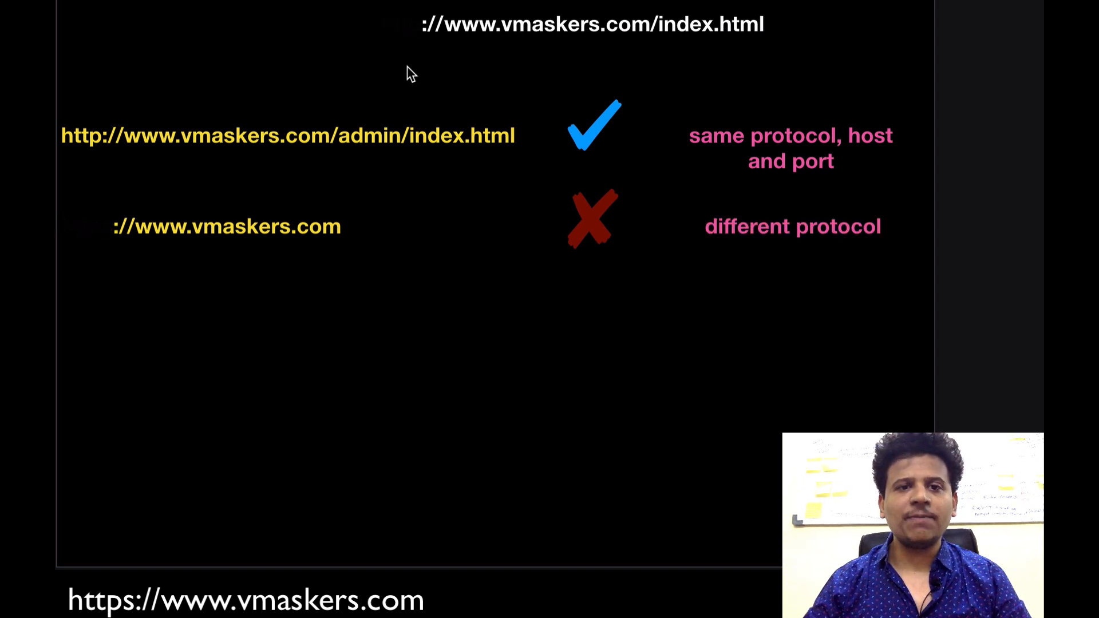
{"action": "mouse_move", "coordinate": [74, 245]}
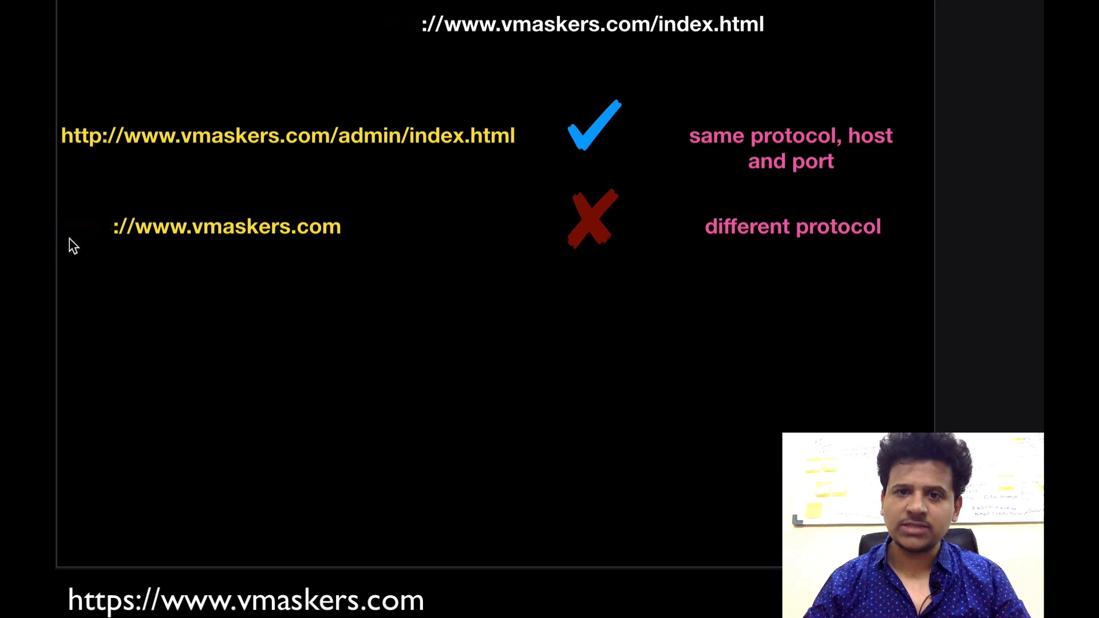